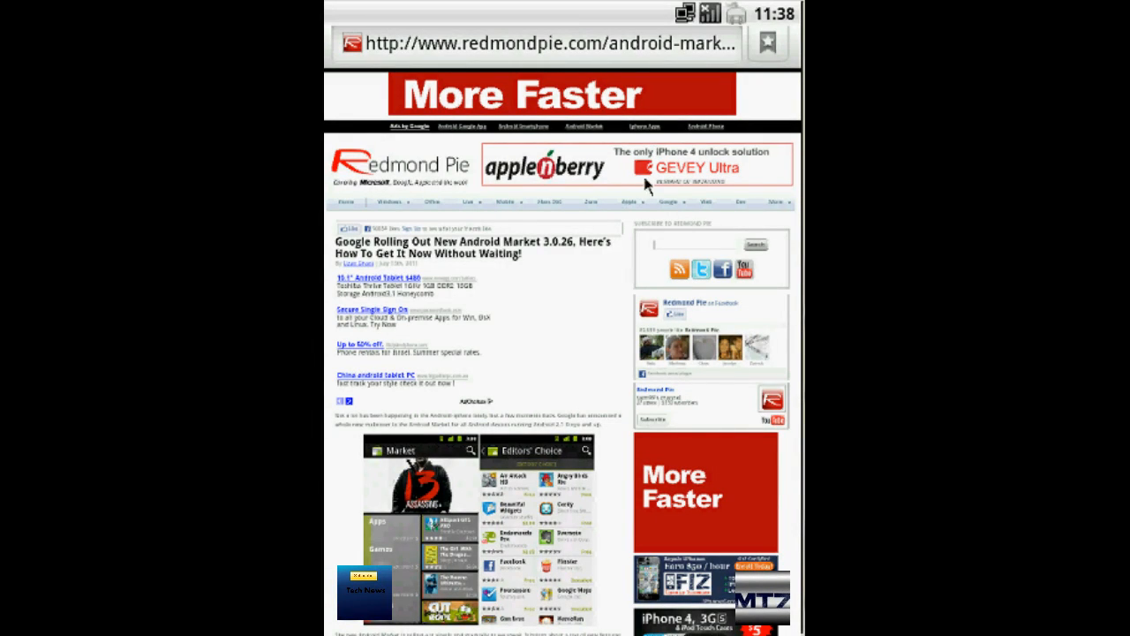
pyautogui.moveTo(615, 343)
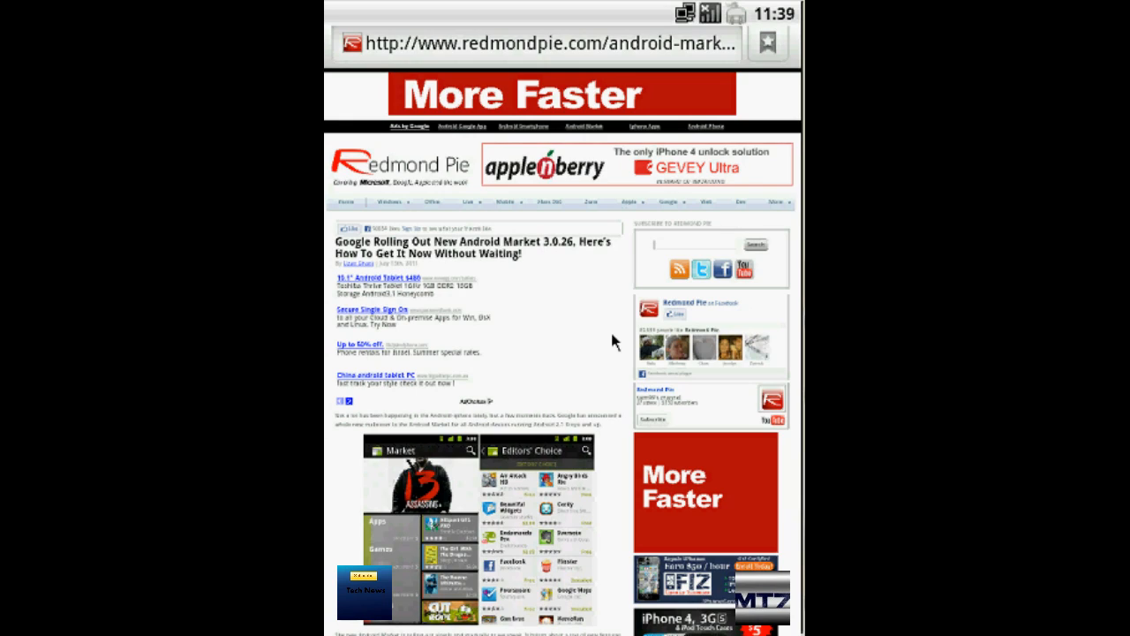
# Scroll the Redmond Pie article down to the paragraph with the Market apk download link
pyautogui.scroll(-3)
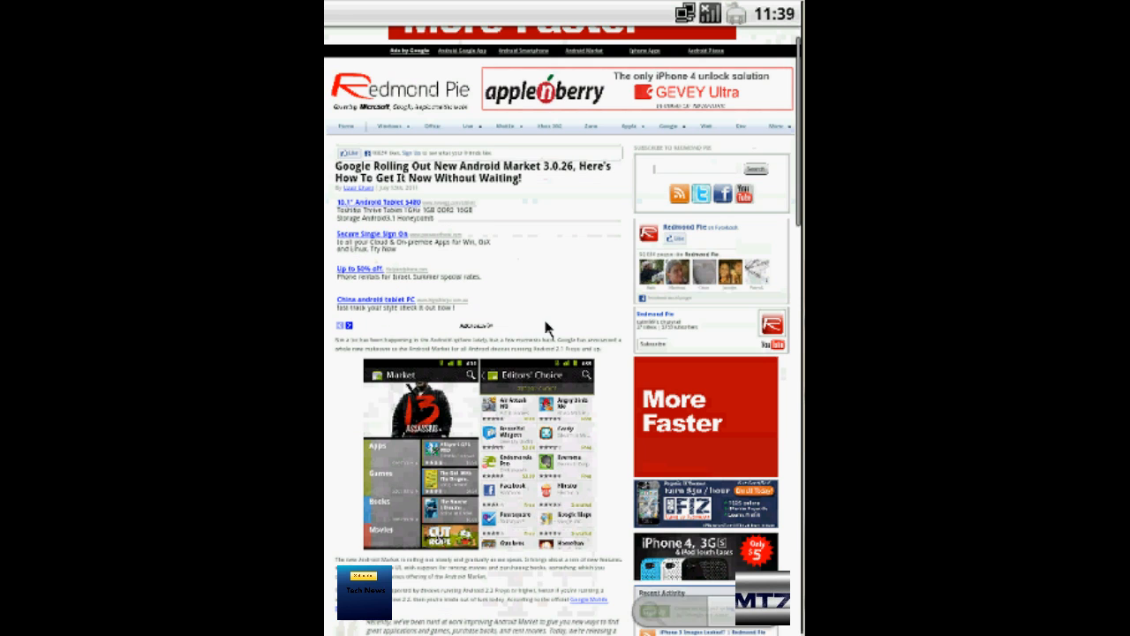
pyautogui.scroll(-3)
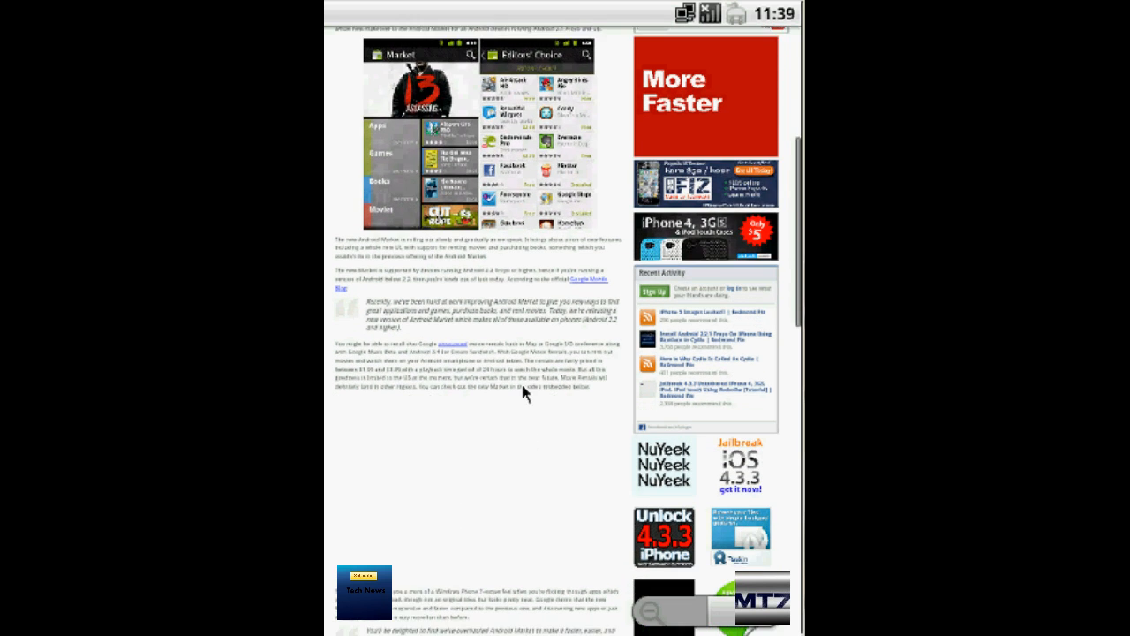
pyautogui.scroll(-3)
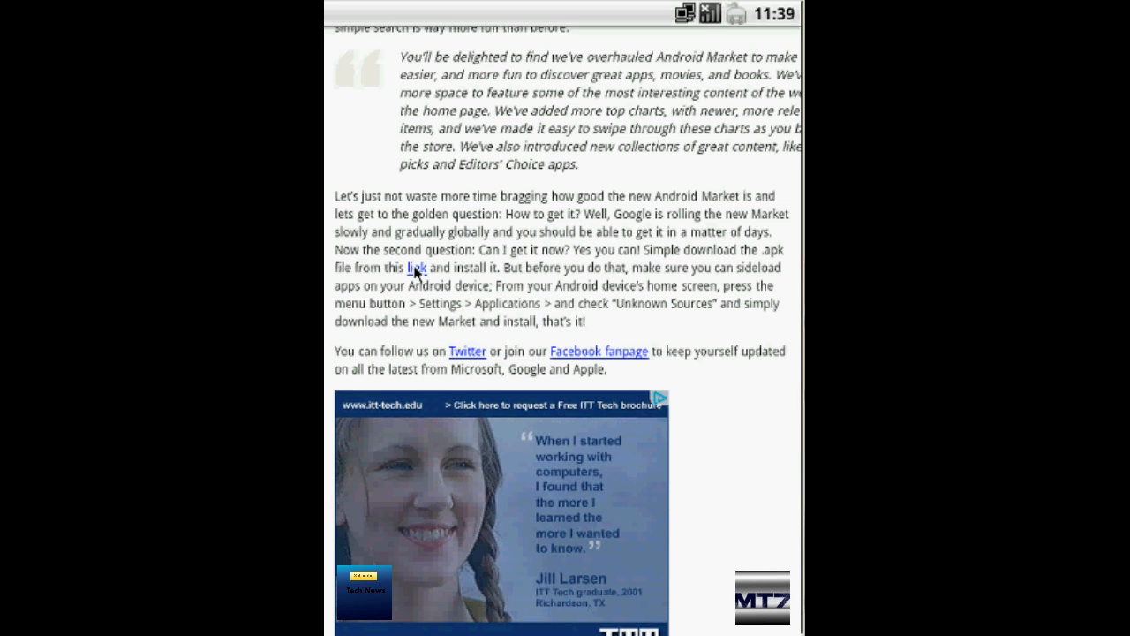
# Start the com.android.vending apk download from the MediaFire link and return to the home screen
pyautogui.click(416, 269)
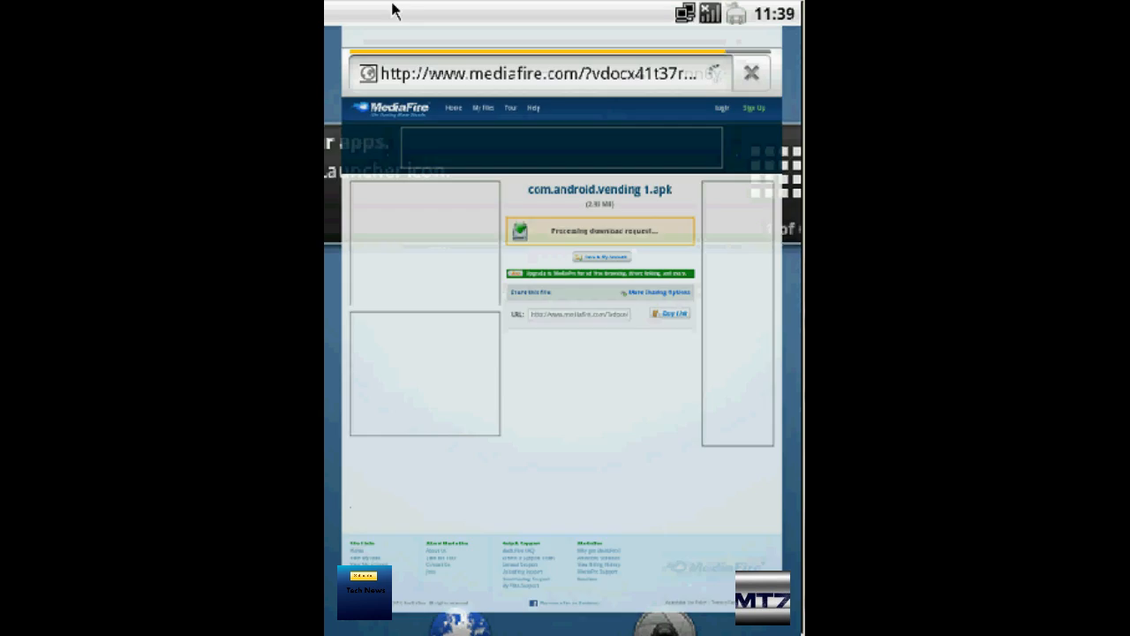
pyautogui.click(752, 74)
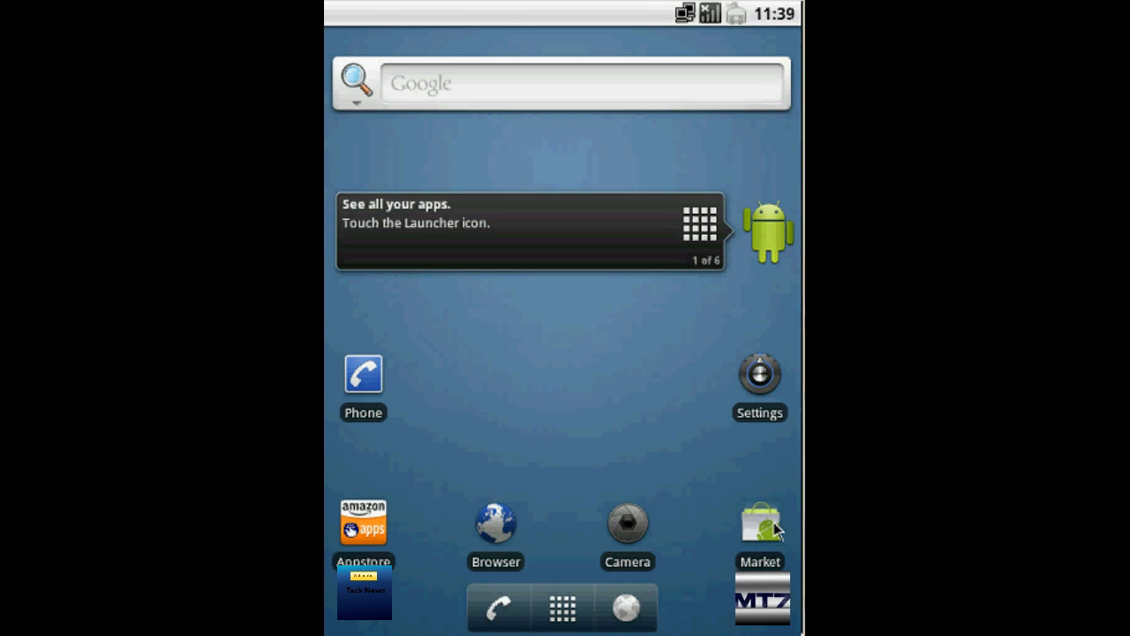
pyautogui.moveTo(639, 575)
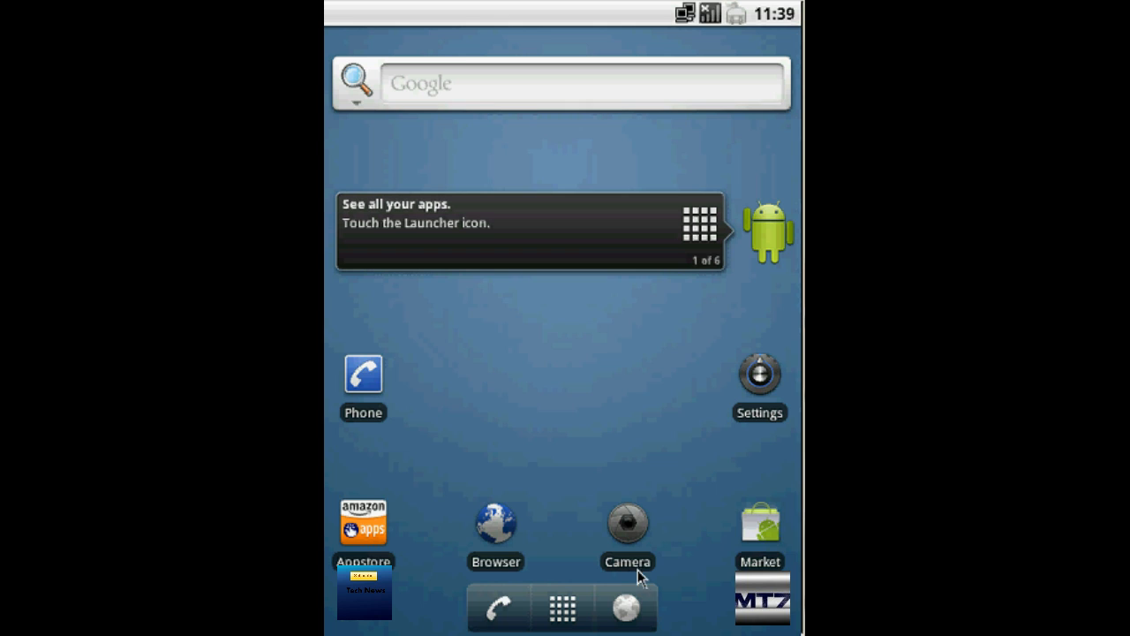
pyautogui.moveTo(750, 398)
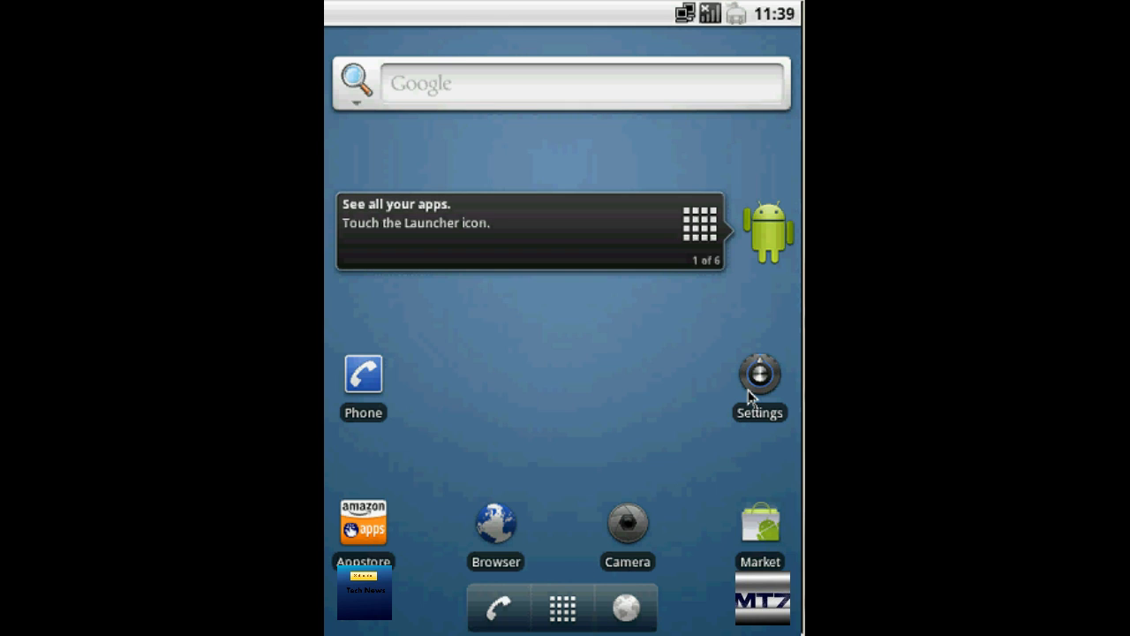
# Go through Settings > Applications > Manage applications to the Market app's info showing version 3.0.26
pyautogui.click(759, 374)
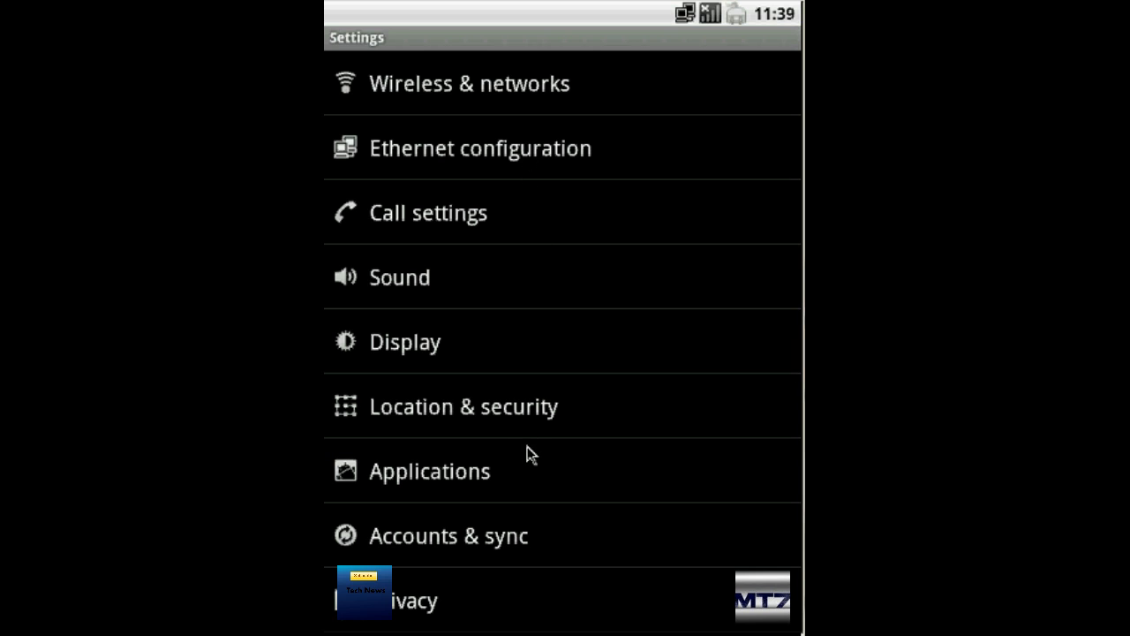
pyautogui.click(431, 469)
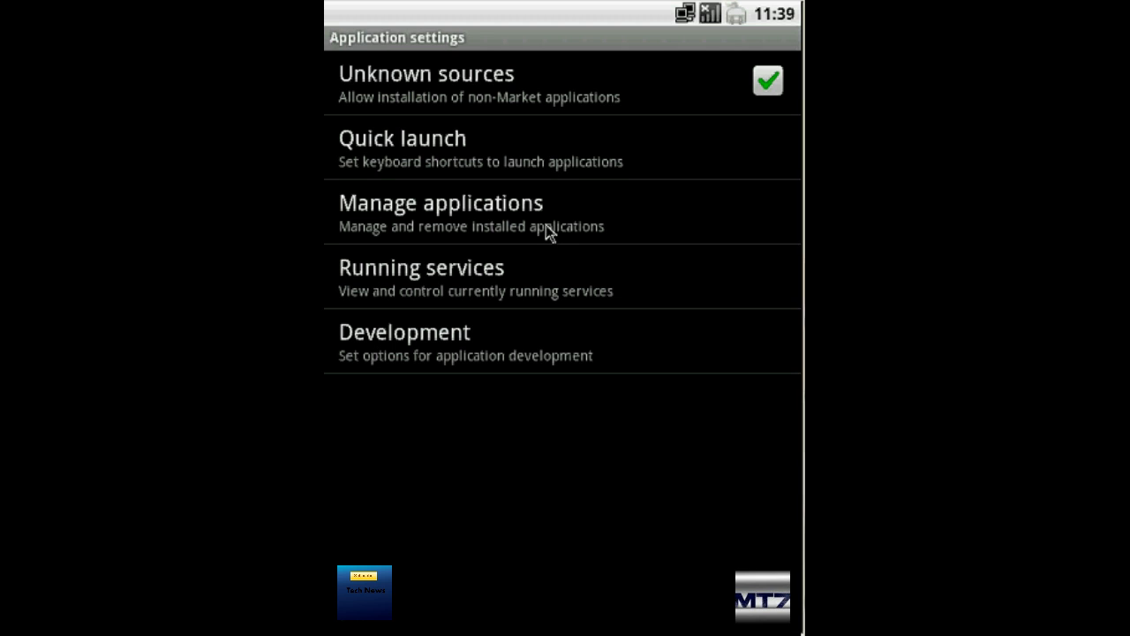
pyautogui.click(442, 211)
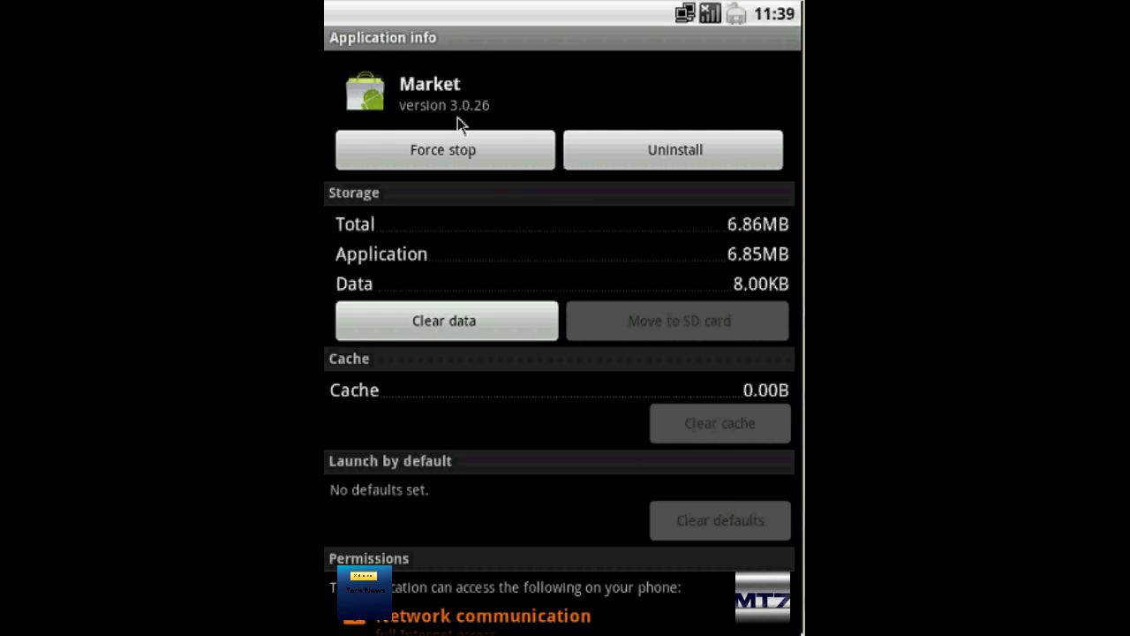
pyautogui.moveTo(469, 124)
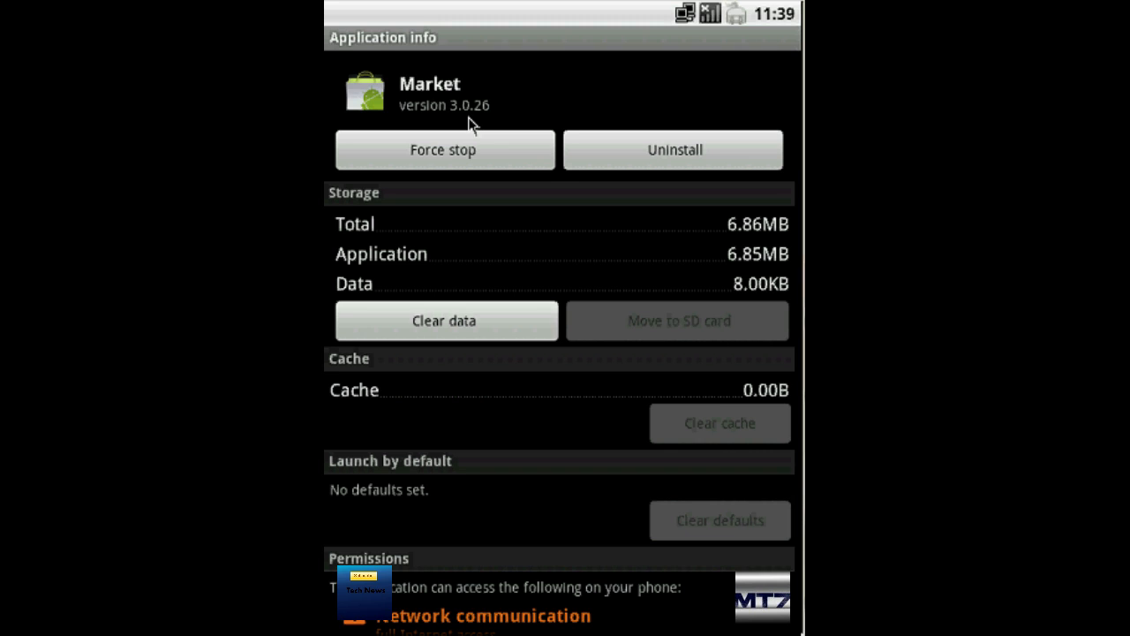
pyautogui.moveTo(469, 14)
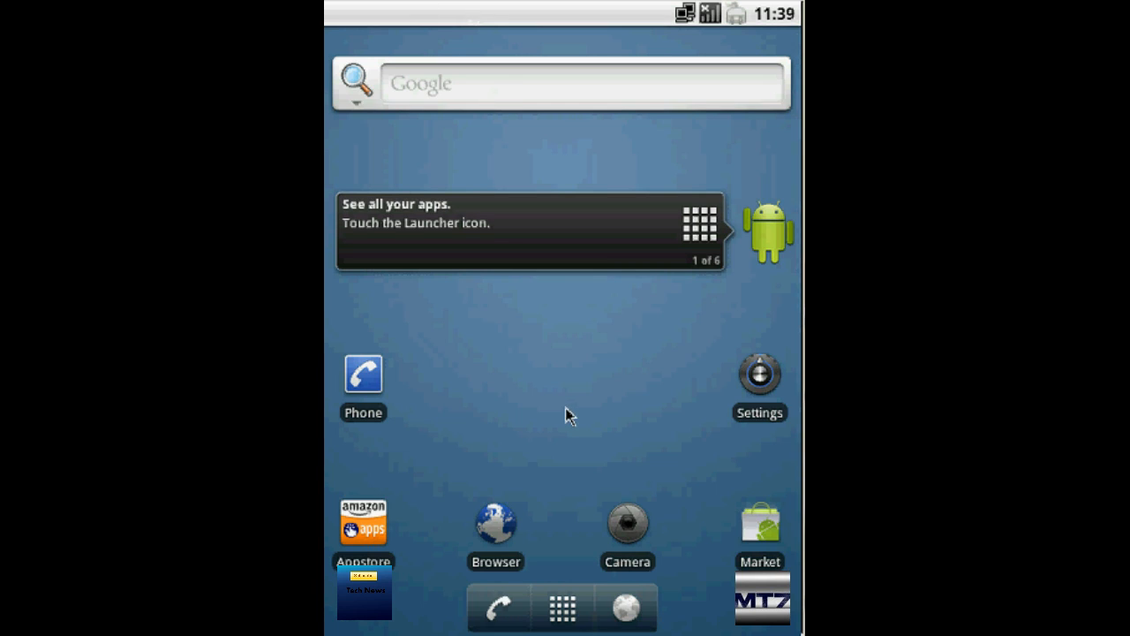
pyautogui.moveTo(556, 421)
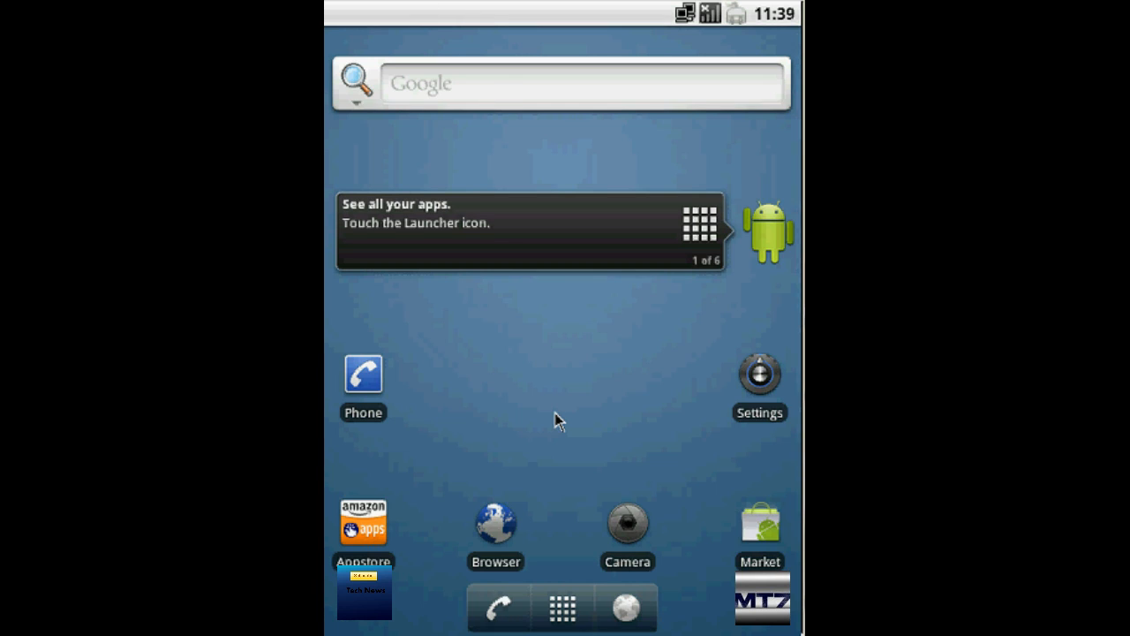